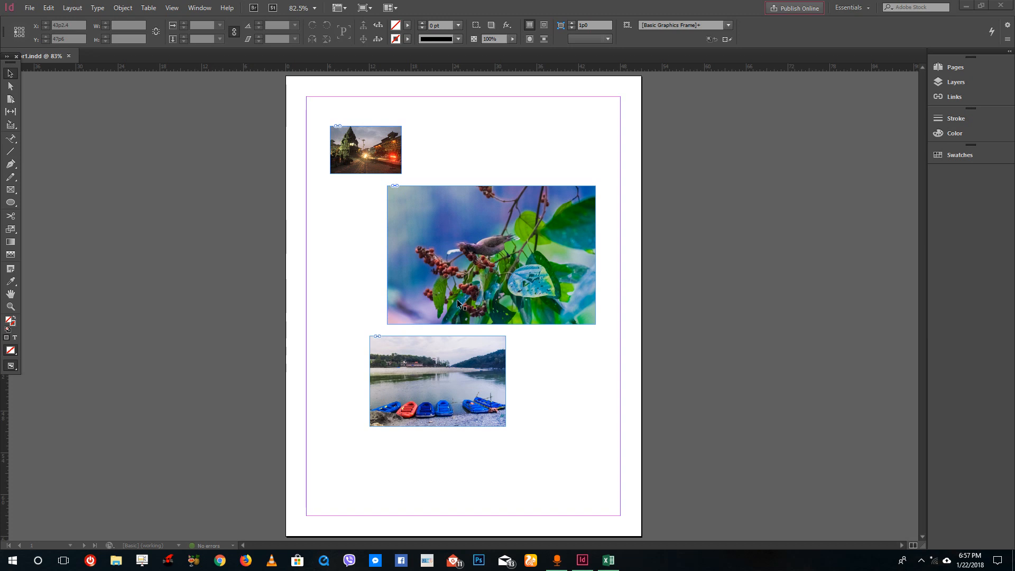
mouse_move(504, 360)
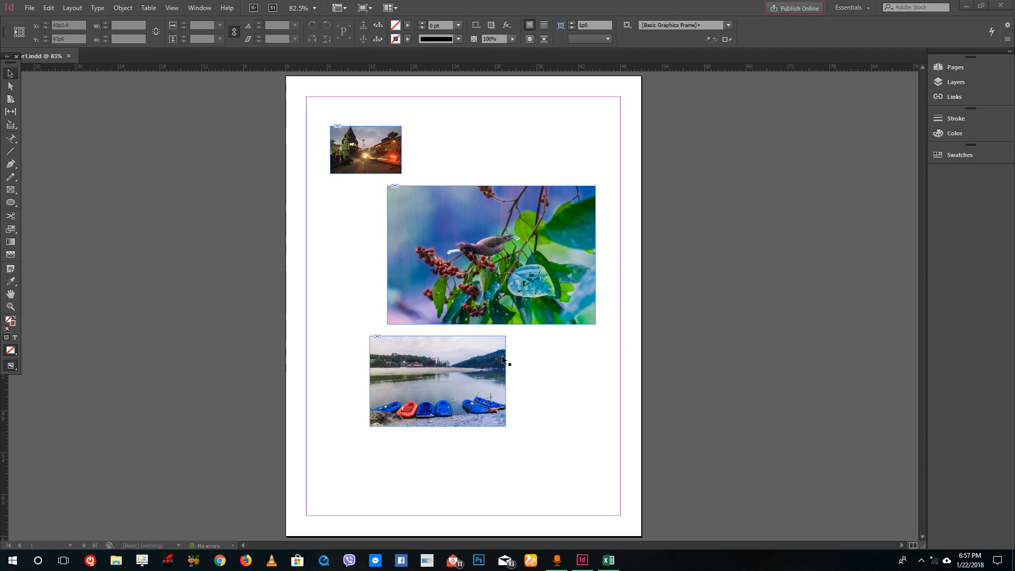
mouse_move(491, 309)
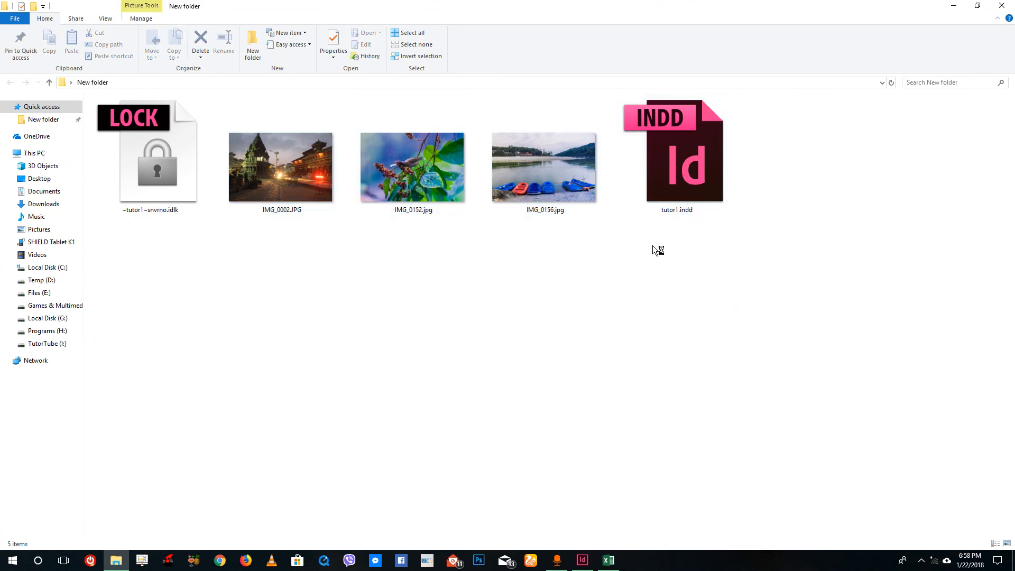
mouse_move(676, 156)
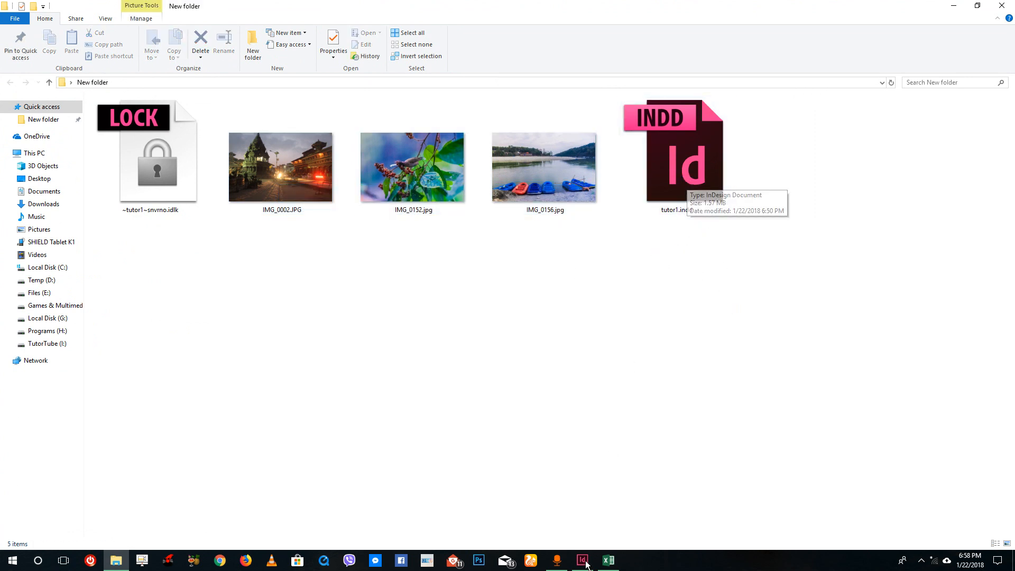
Switch to InDesign and close the tutor1.indd layout.
left_click(581, 560)
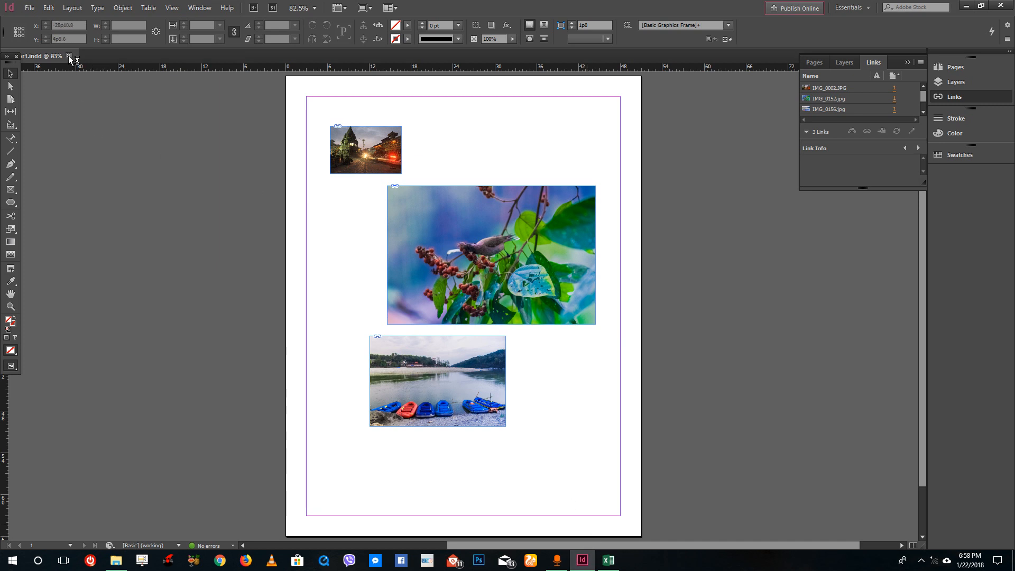
left_click(69, 56)
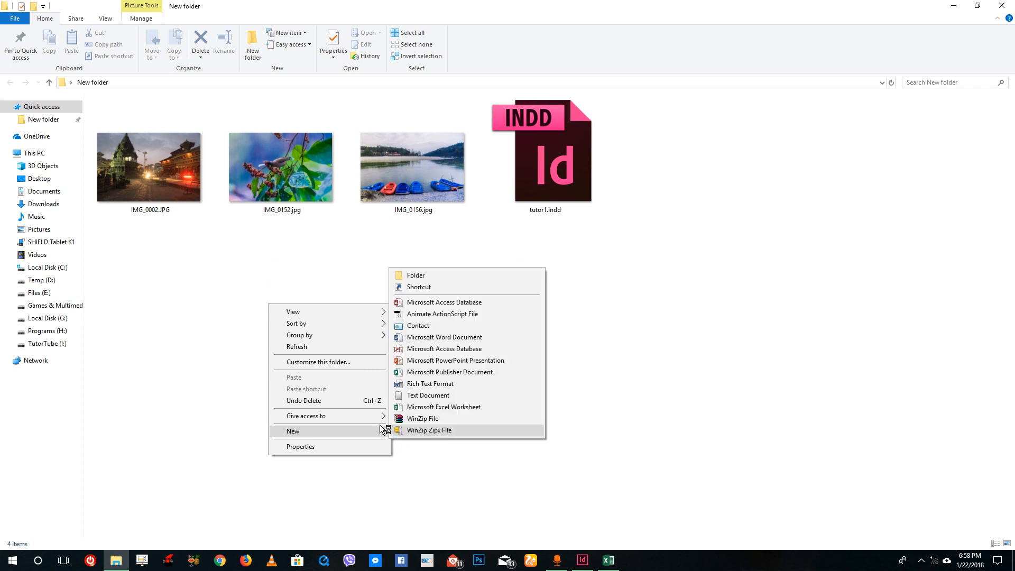
Add a new folder named 'Images' beside the photos and tutor1.indd.
left_click(416, 275)
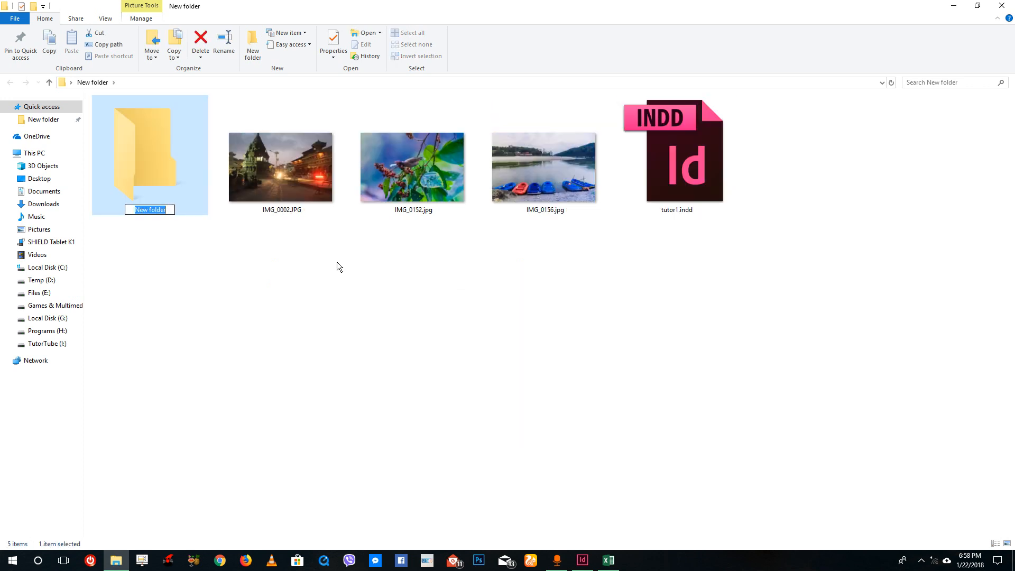
type("Images")
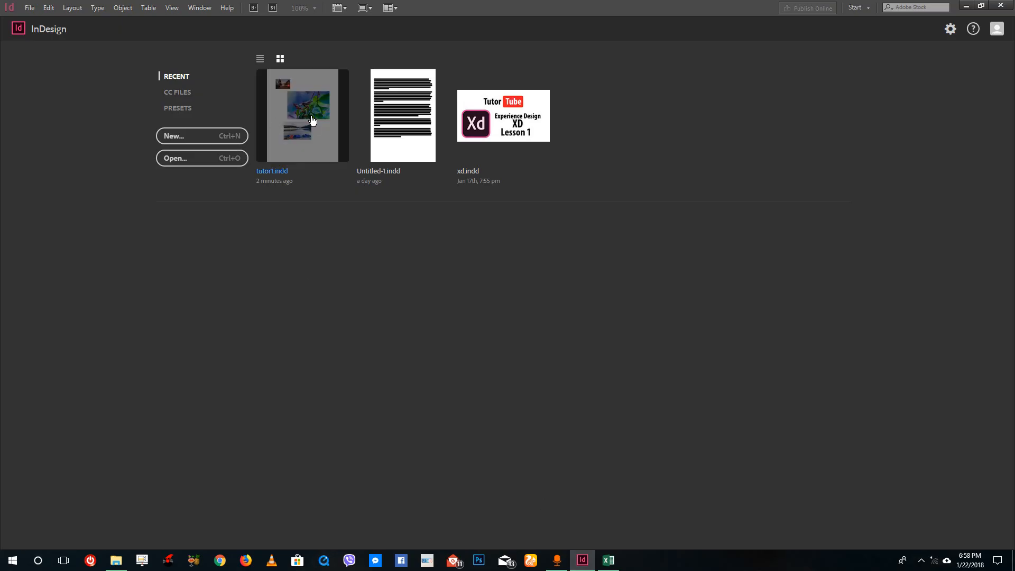
Reopen tutor1.indd from InDesign's recent files.
left_click(302, 115)
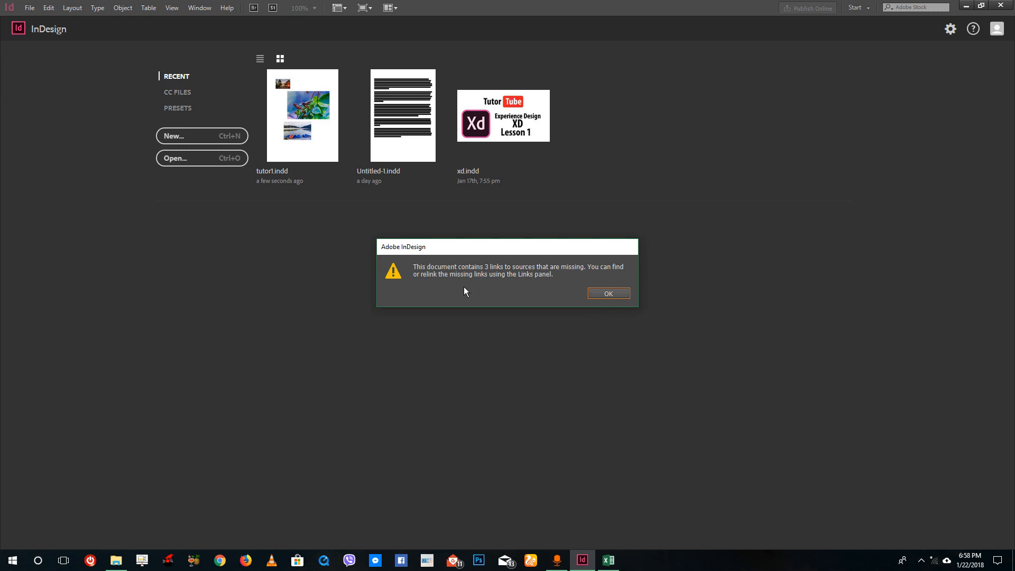
mouse_move(149, 530)
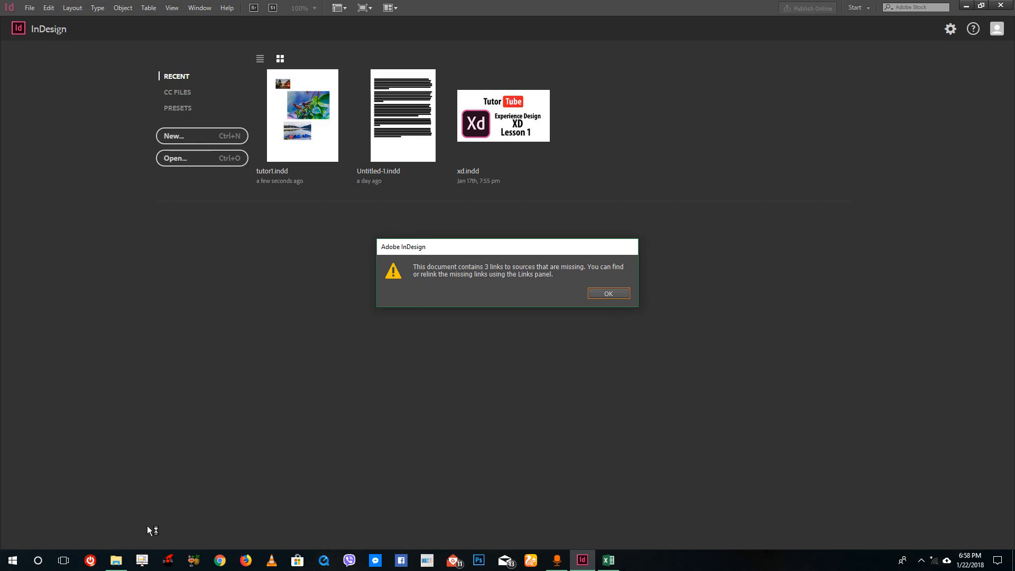
left_click(115, 560)
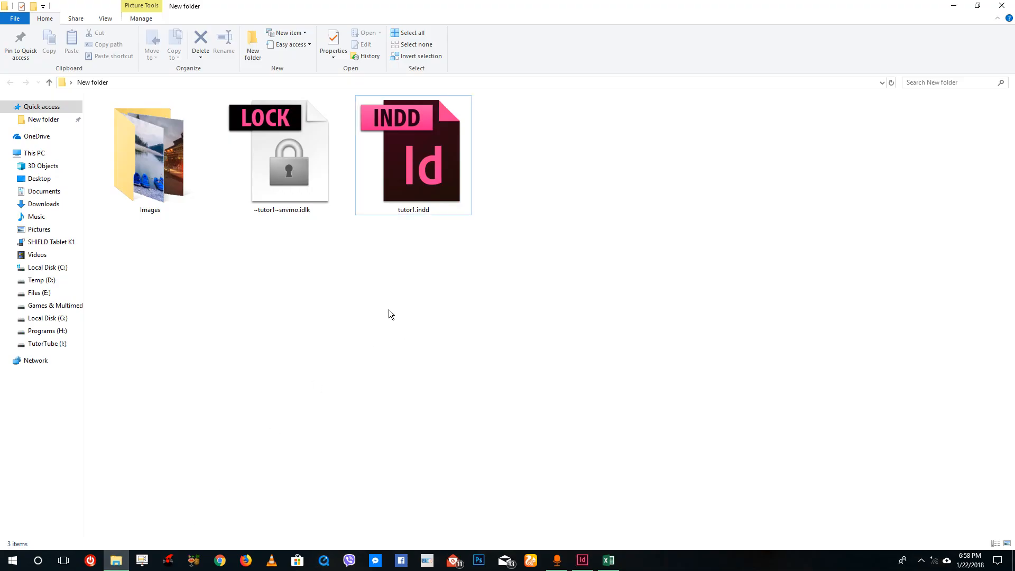
mouse_move(452, 277)
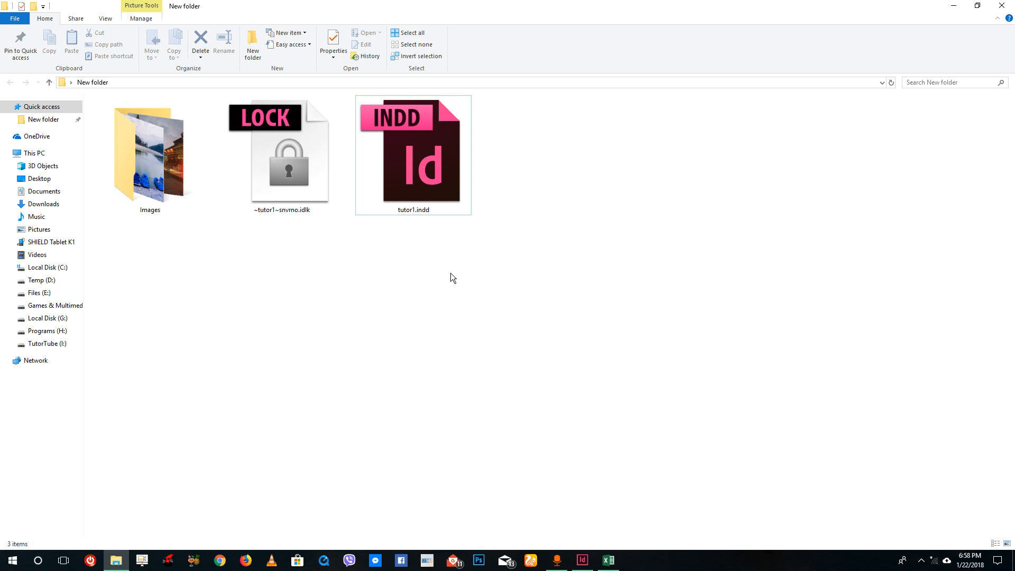
left_click(412, 155)
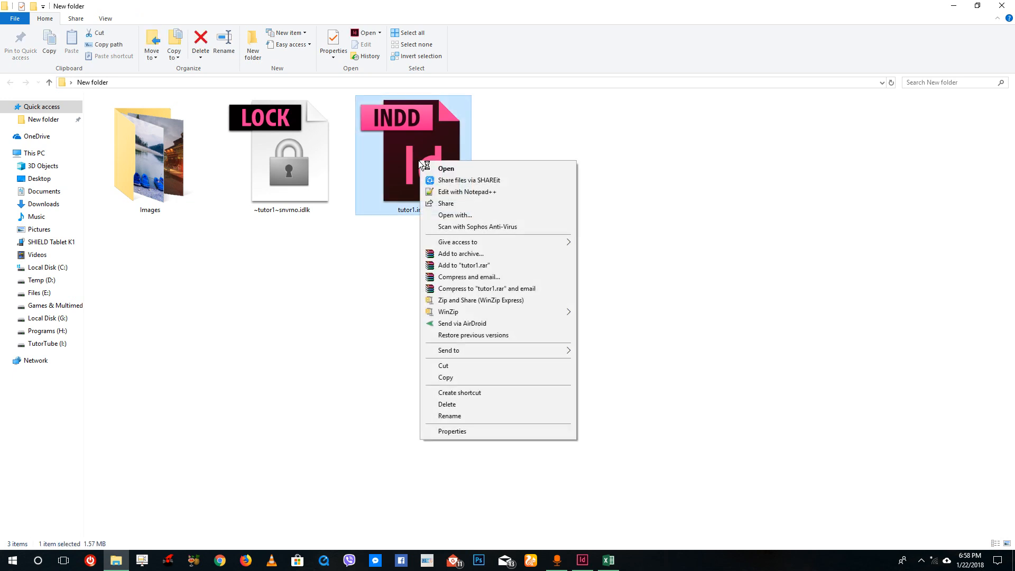
mouse_move(535, 404)
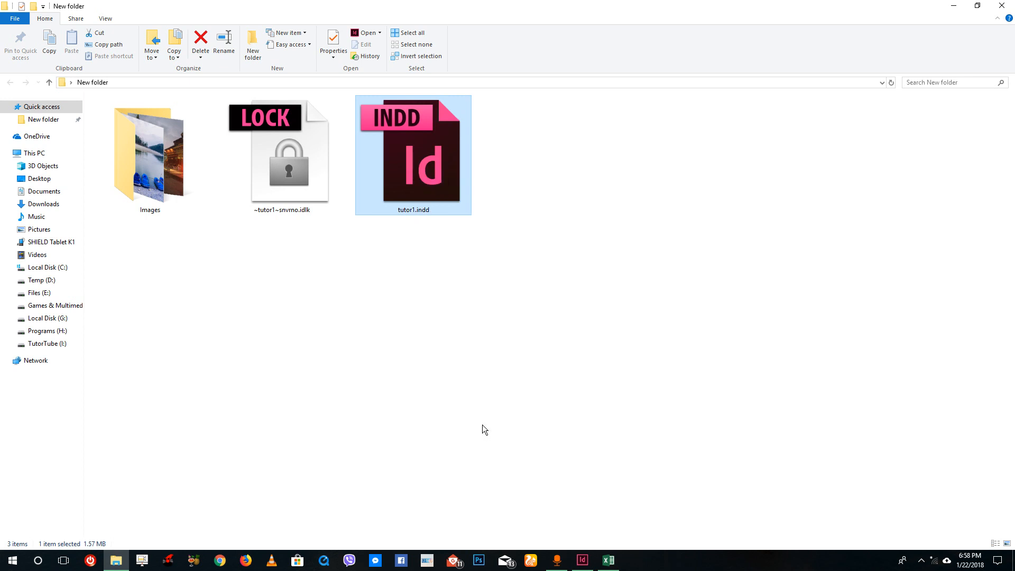
left_click(332, 43)
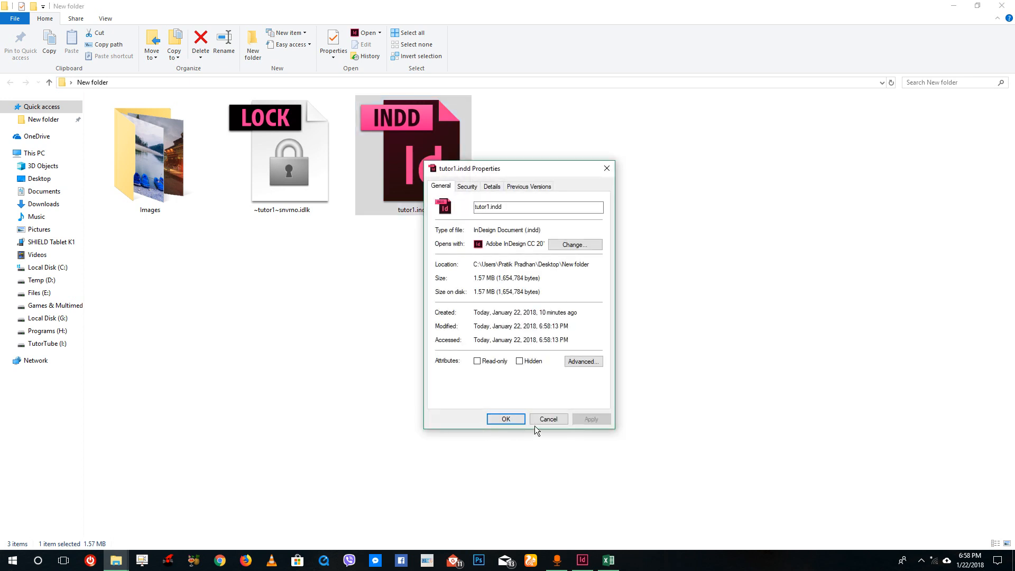
left_click(505, 419)
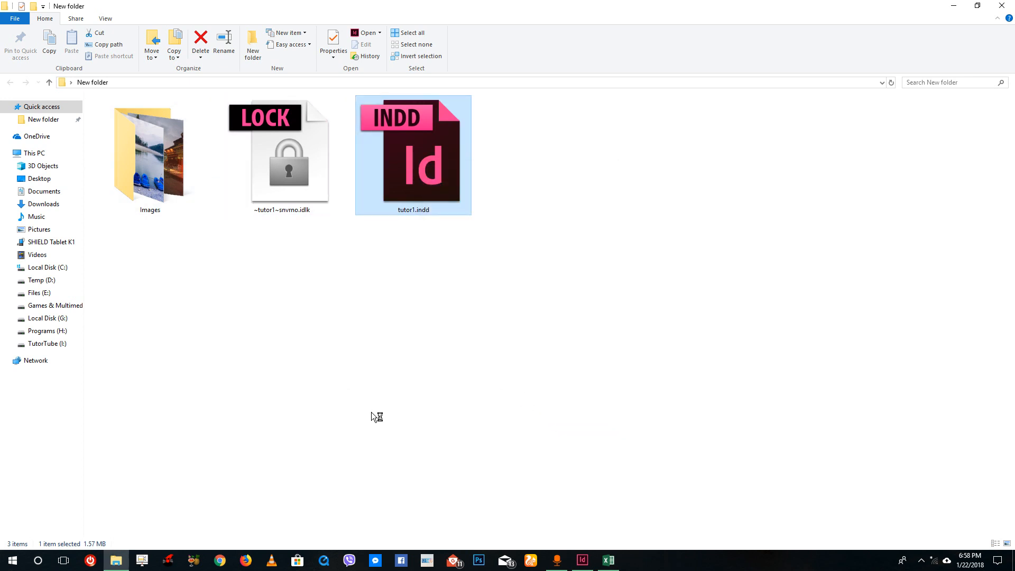
mouse_move(166, 204)
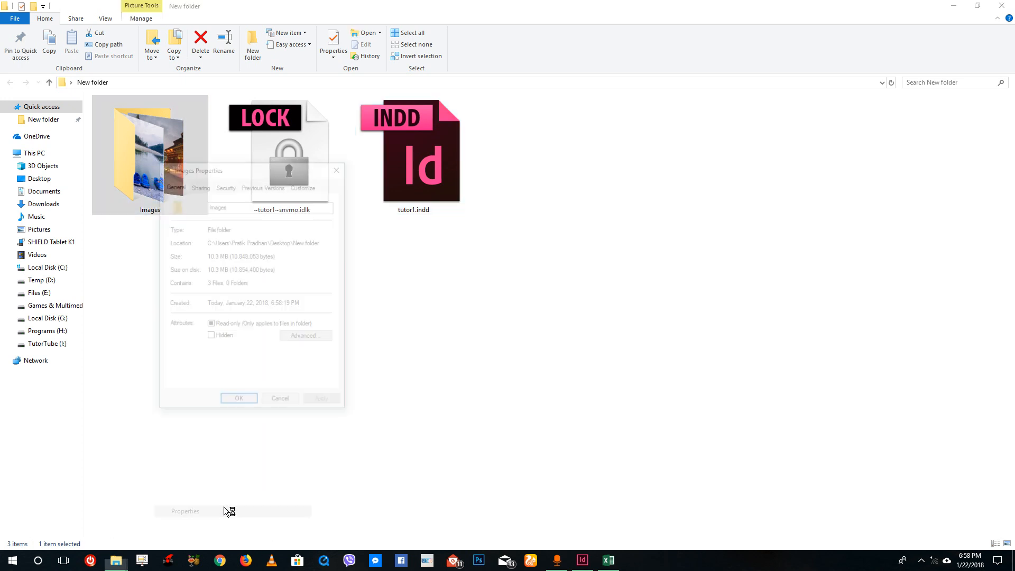
left_click(239, 397)
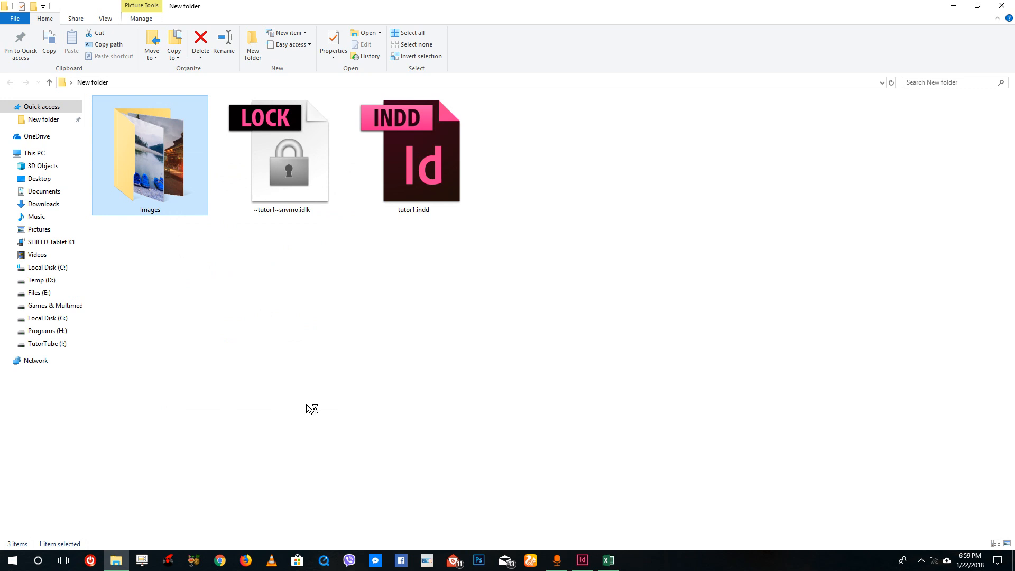
mouse_move(534, 361)
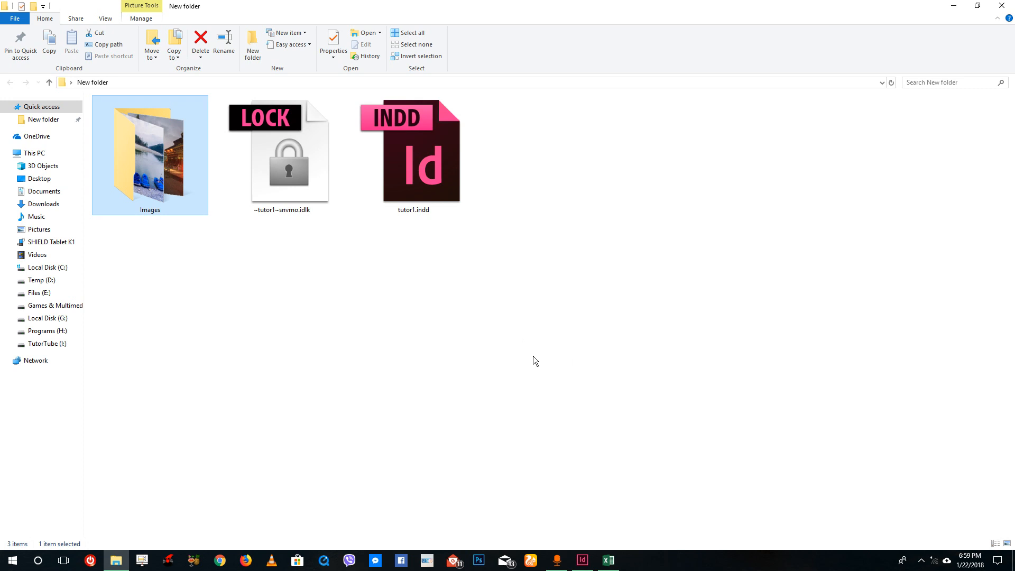
mouse_move(463, 377)
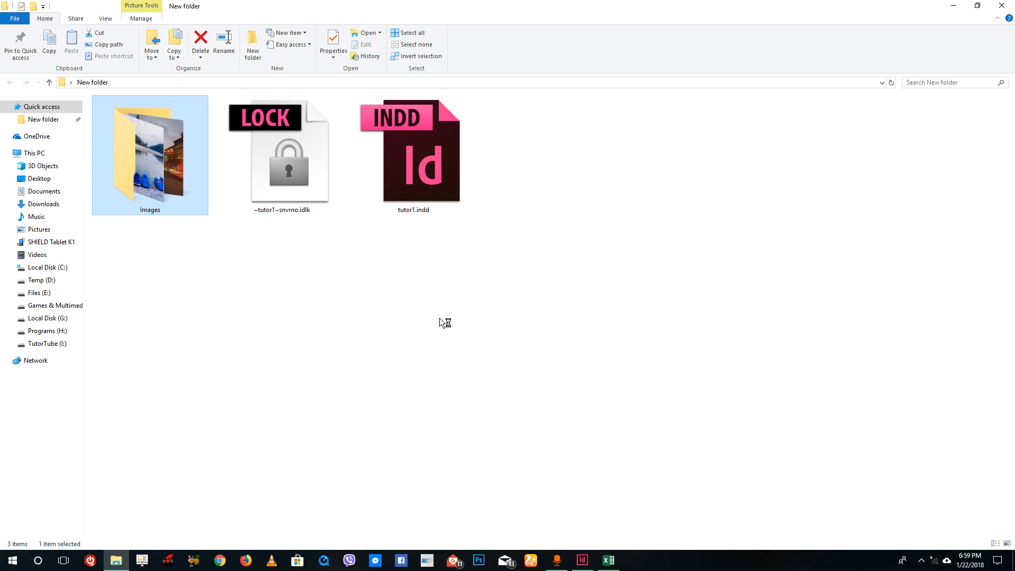
mouse_move(470, 287)
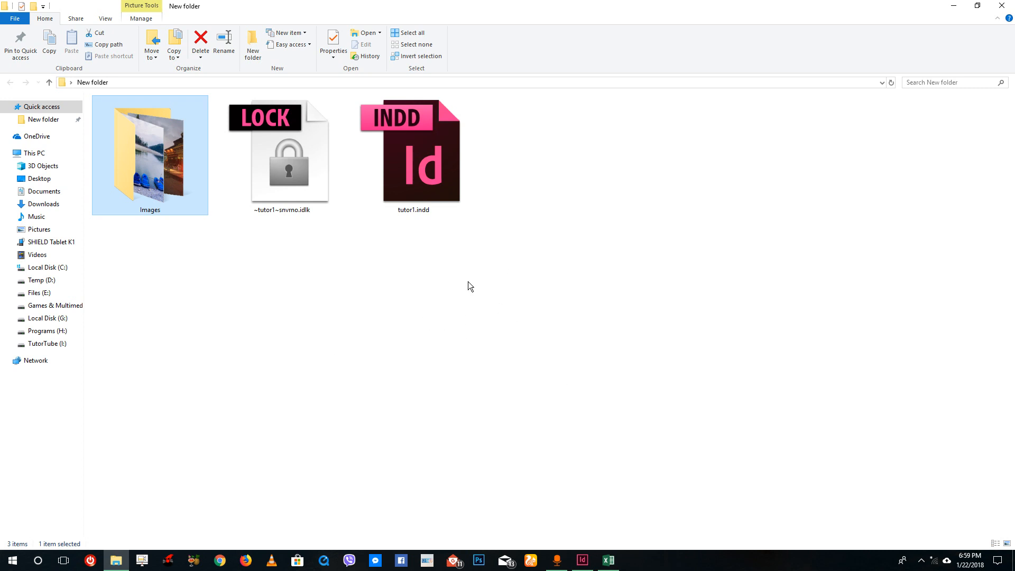
double_click(412, 149)
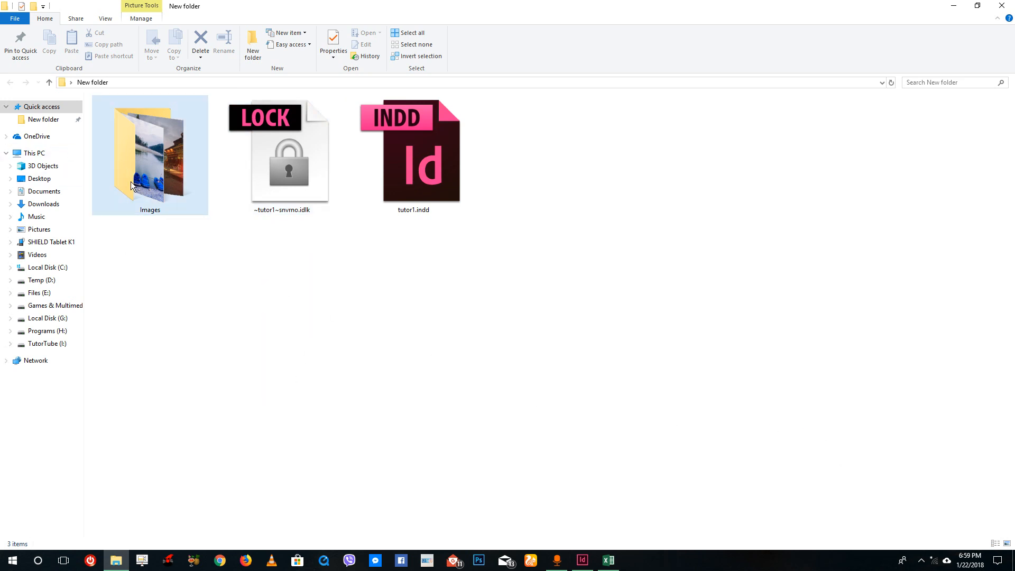
Open tutor1.indd and acknowledge the missing linked images alert.
double_click(420, 151)
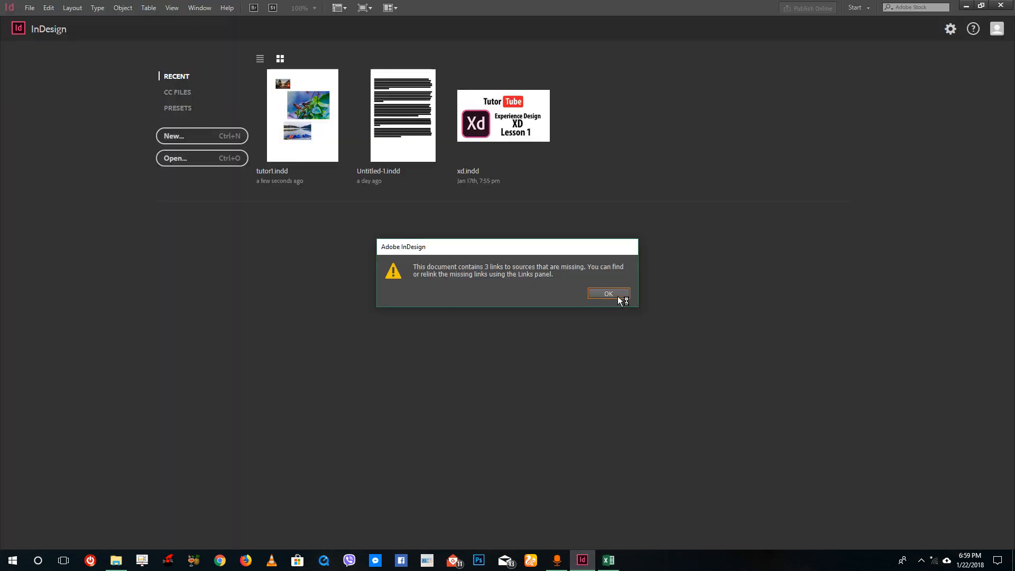
left_click(608, 292)
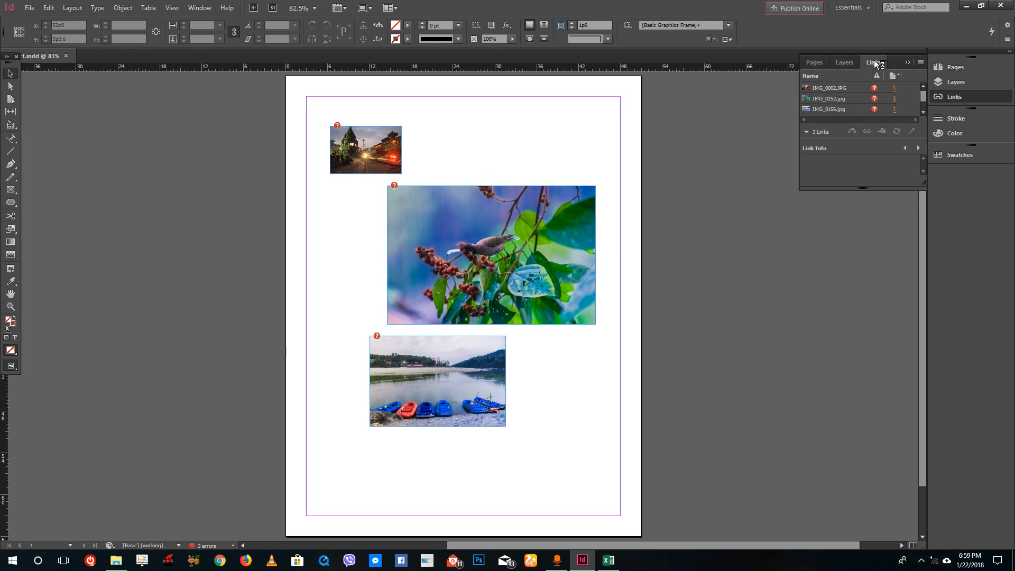
mouse_move(875, 88)
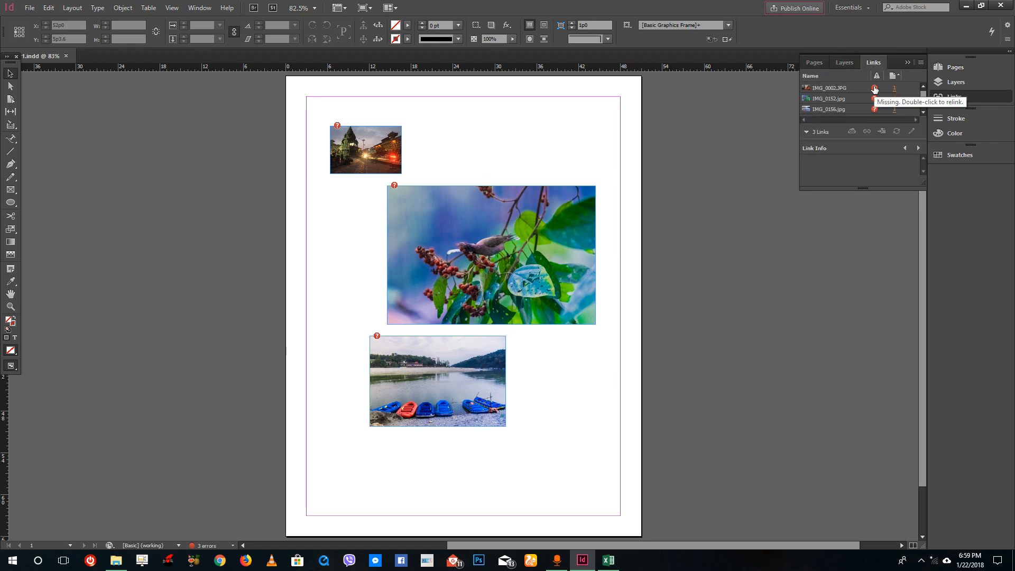
Relink missing IMG_0002.JPG to the copy in the Images folder.
double_click(874, 87)
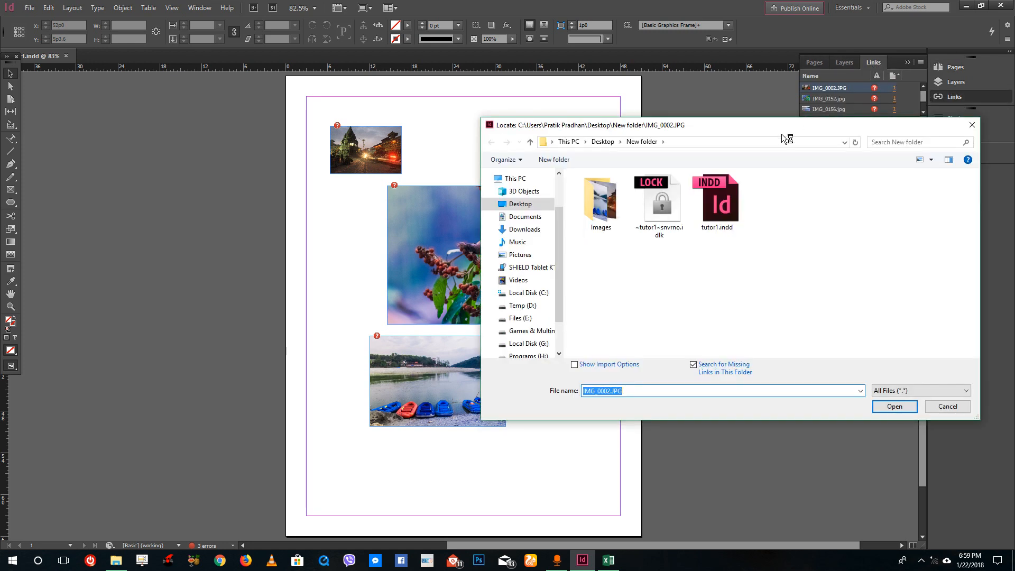
mouse_move(784, 237)
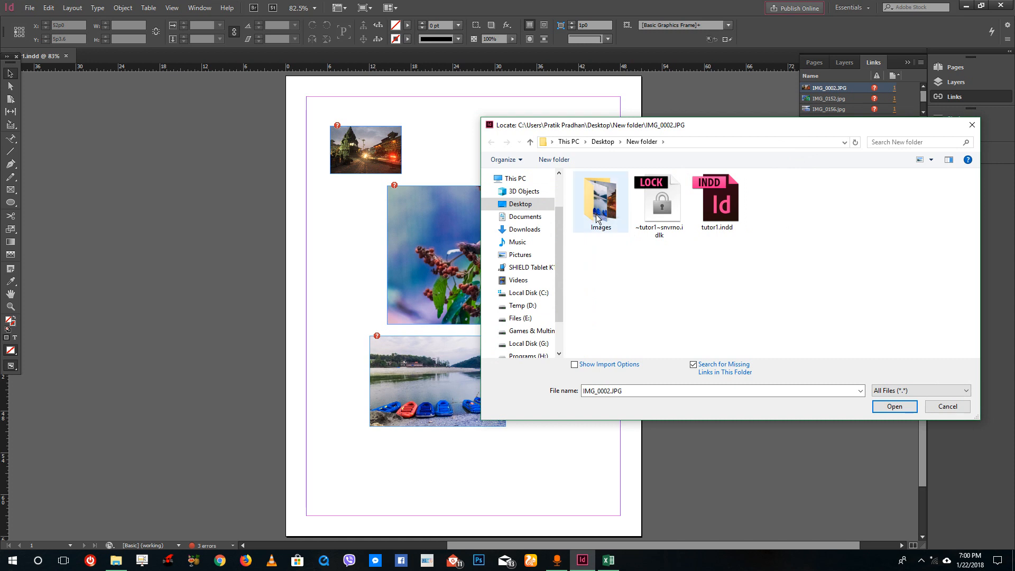
double_click(599, 201)
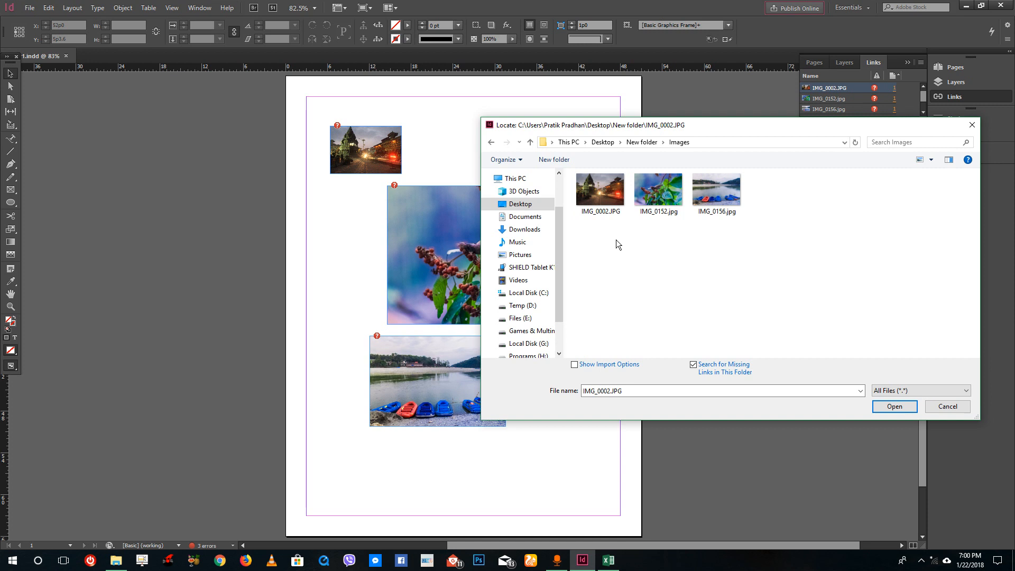
mouse_move(657, 132)
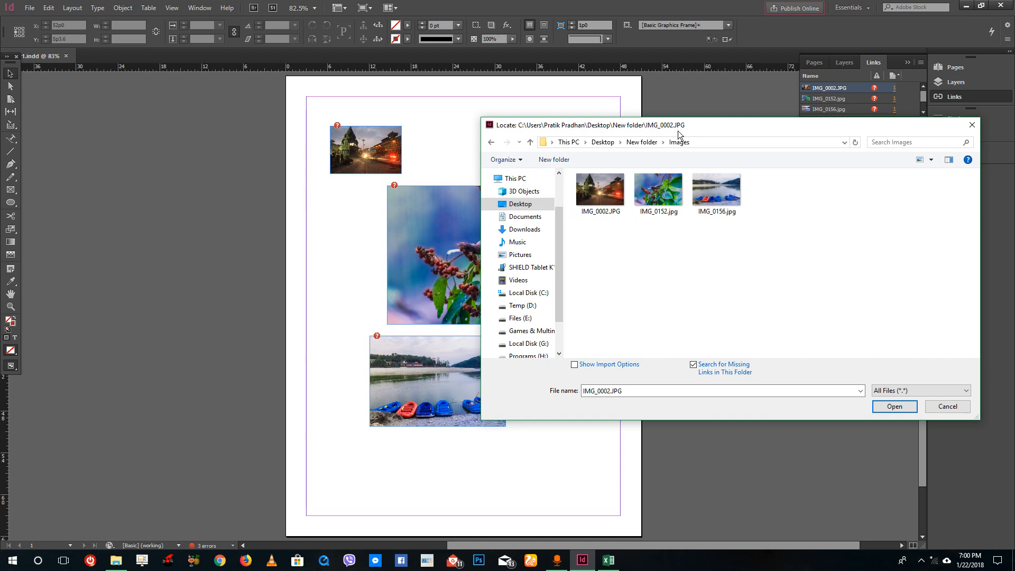
left_click(599, 189)
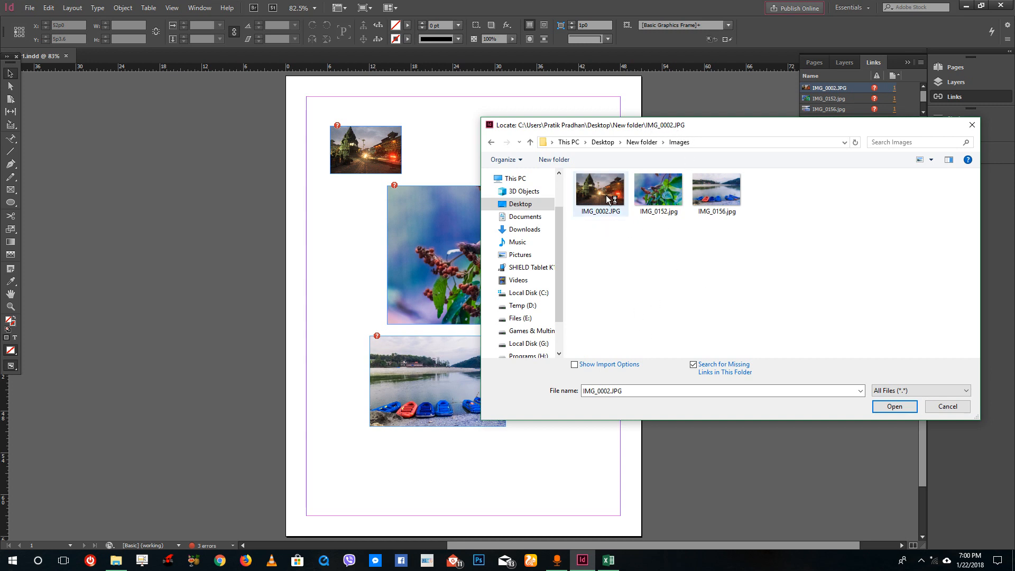
left_click(599, 187)
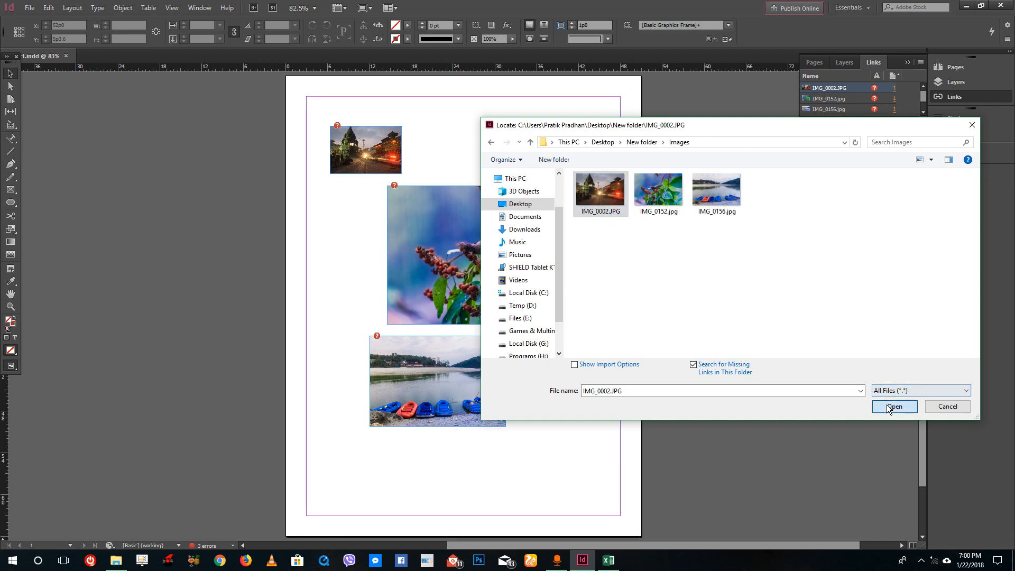
left_click(894, 407)
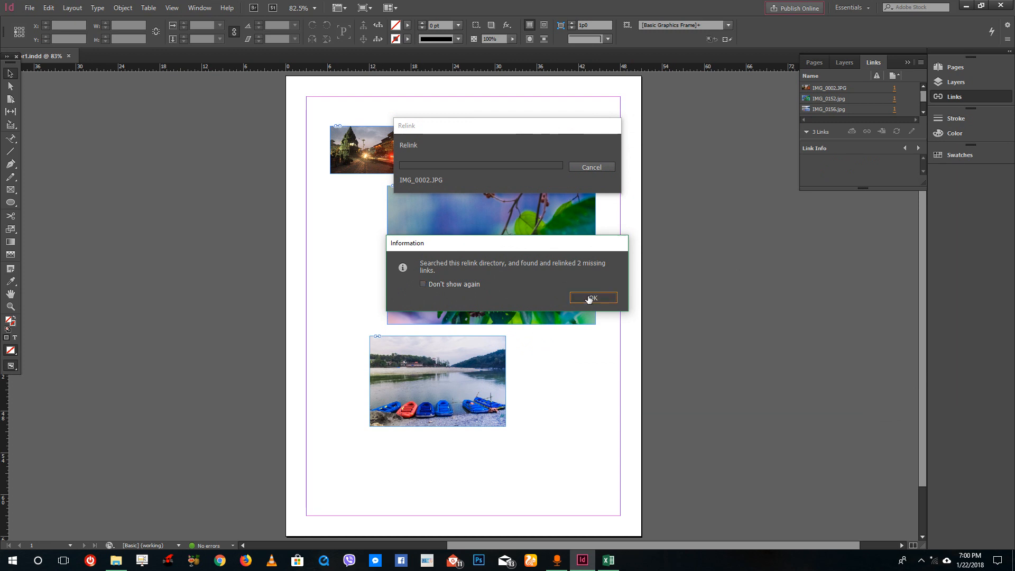
Dismiss the report that 2 more missing links were relinked.
left_click(592, 298)
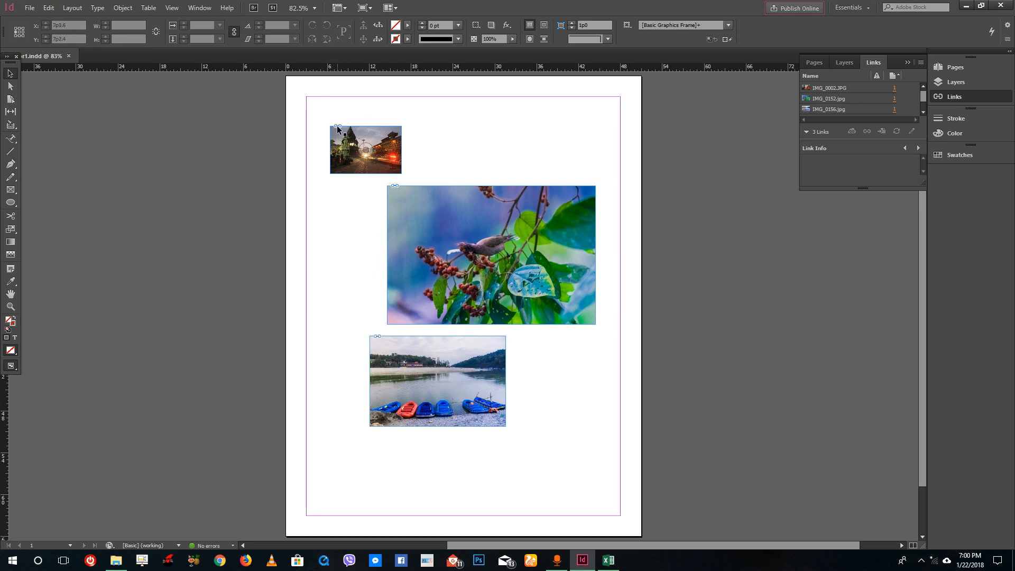
mouse_move(338, 127)
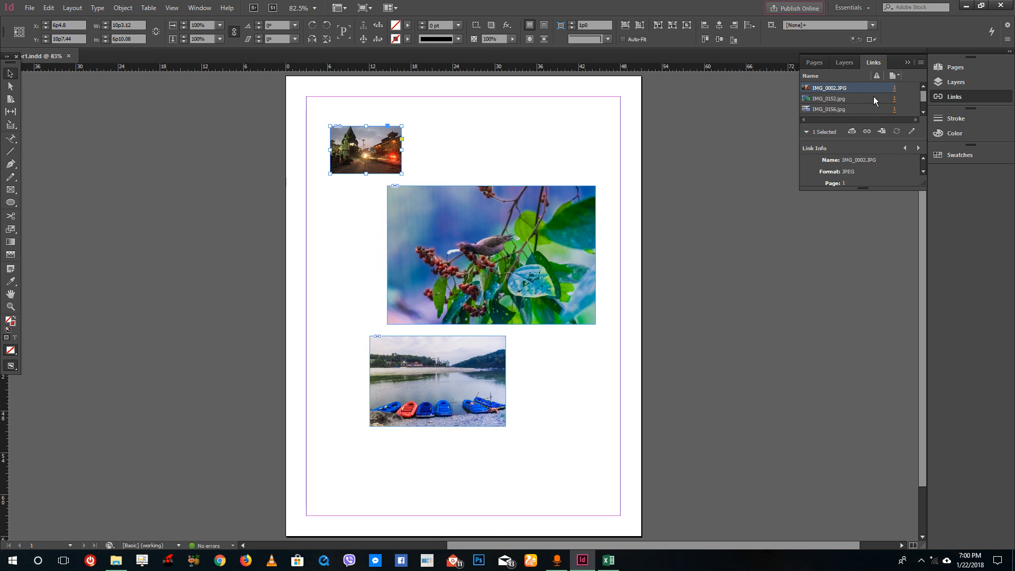
mouse_move(775, 276)
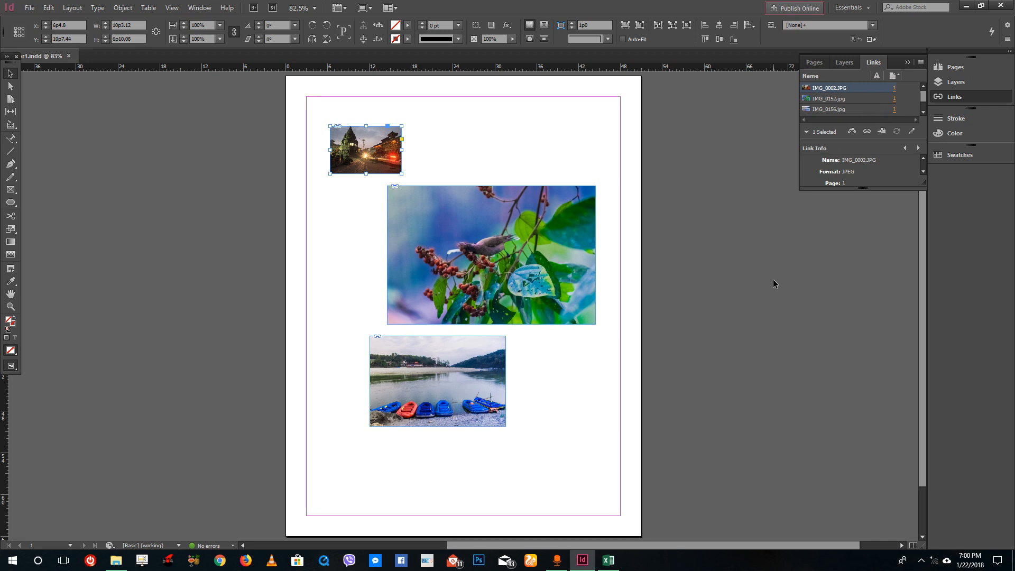
mouse_move(826, 214)
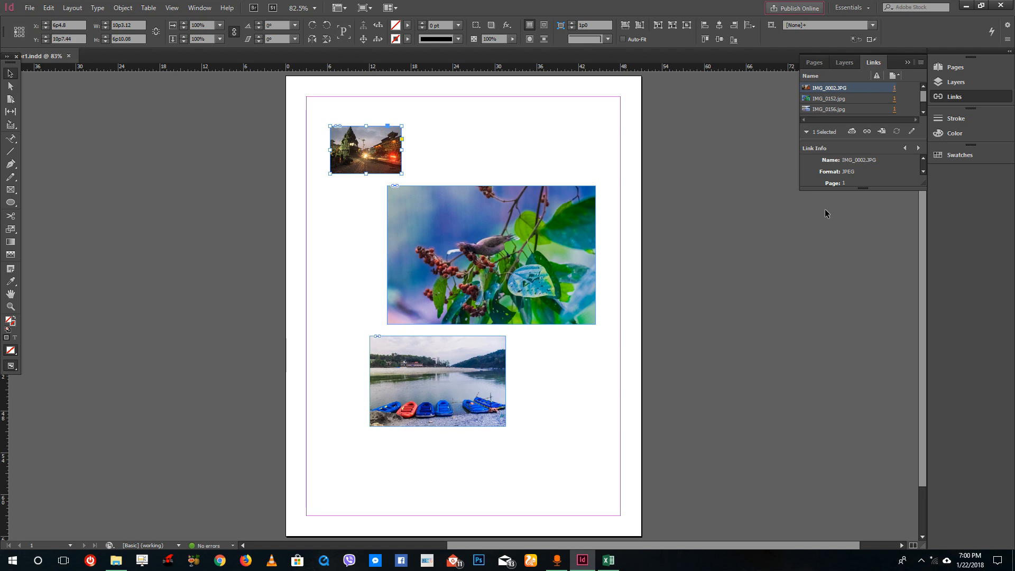